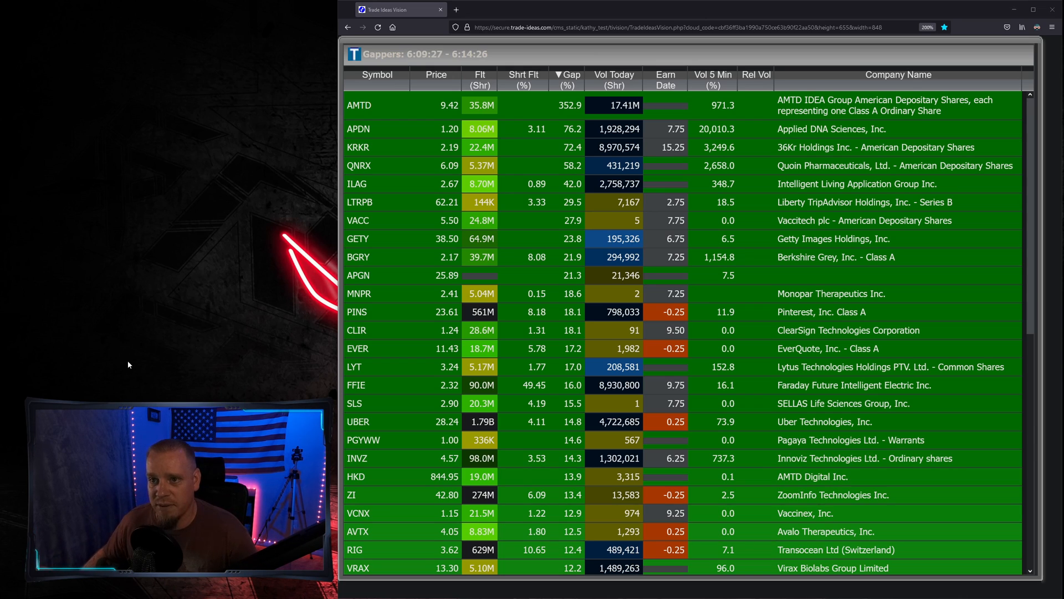
mouse_move(211, 259)
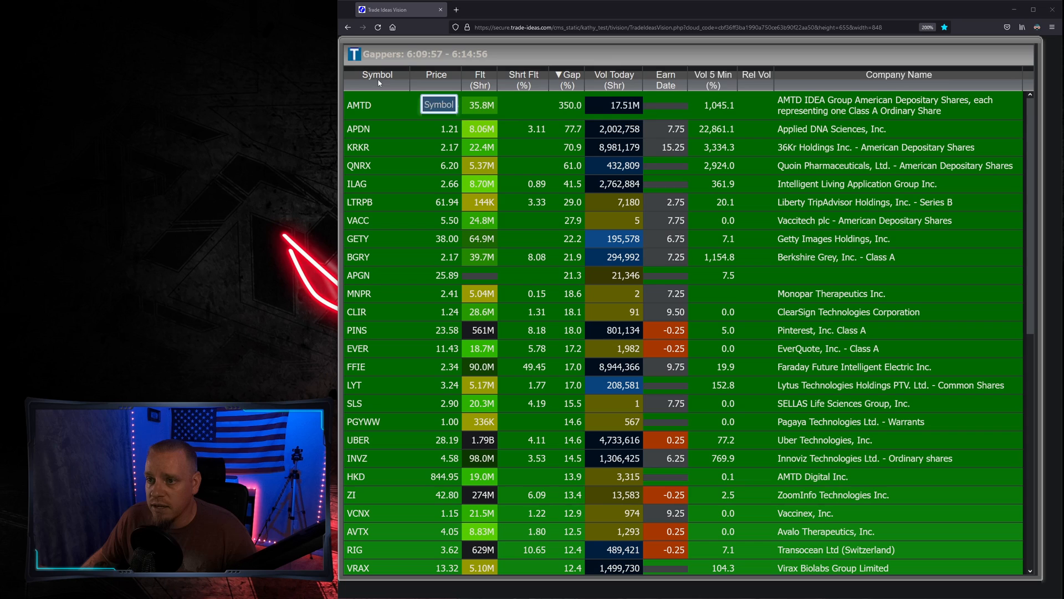
Sort the Gappers list by gap, largest first, then choose a pen for annotating the snip.
left_click(564, 75)
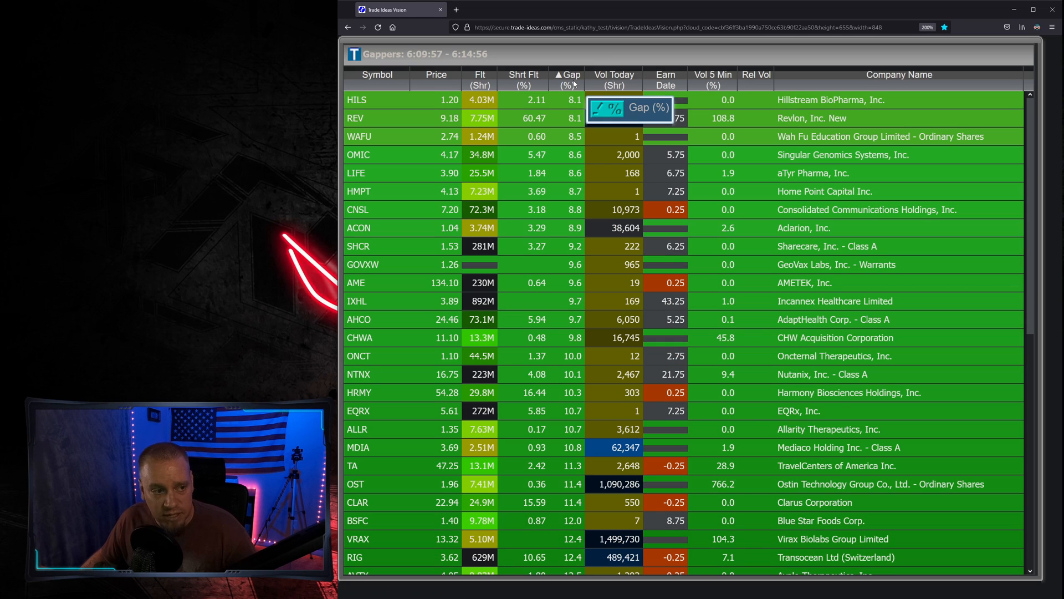
left_click(567, 75)
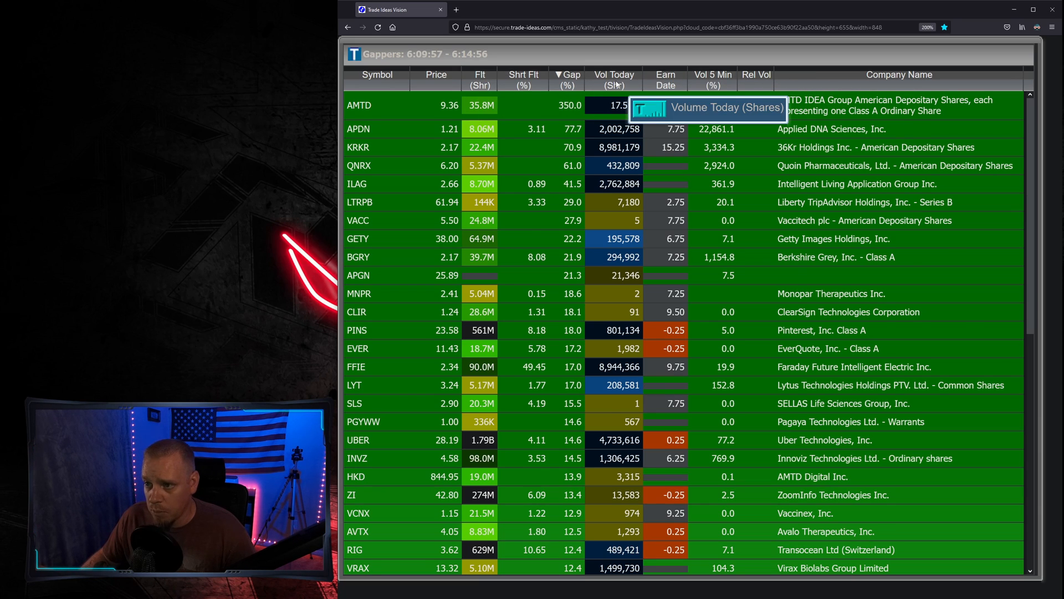
left_click(614, 75)
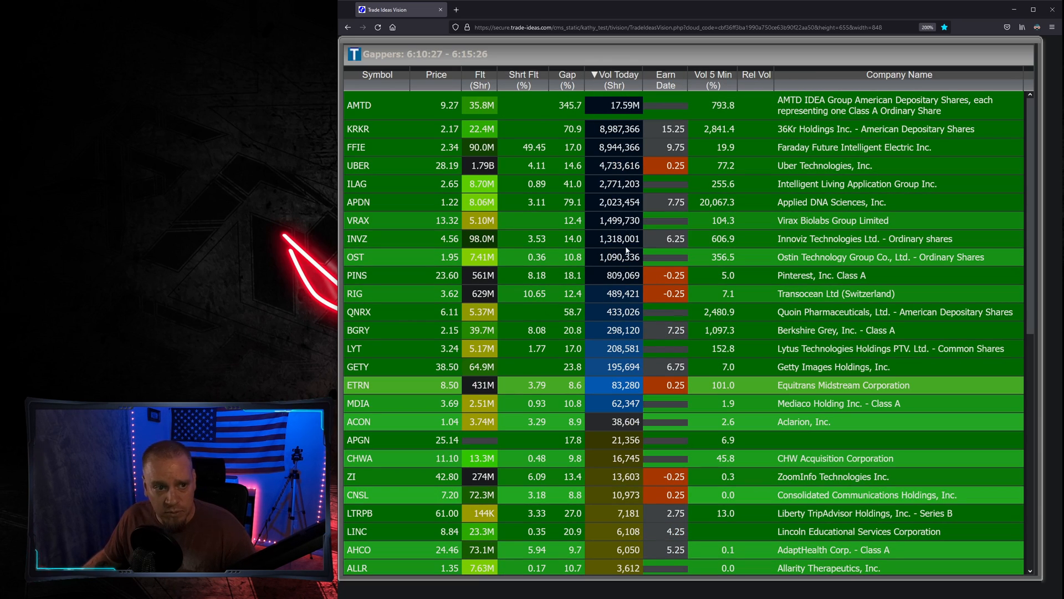
left_click(568, 74)
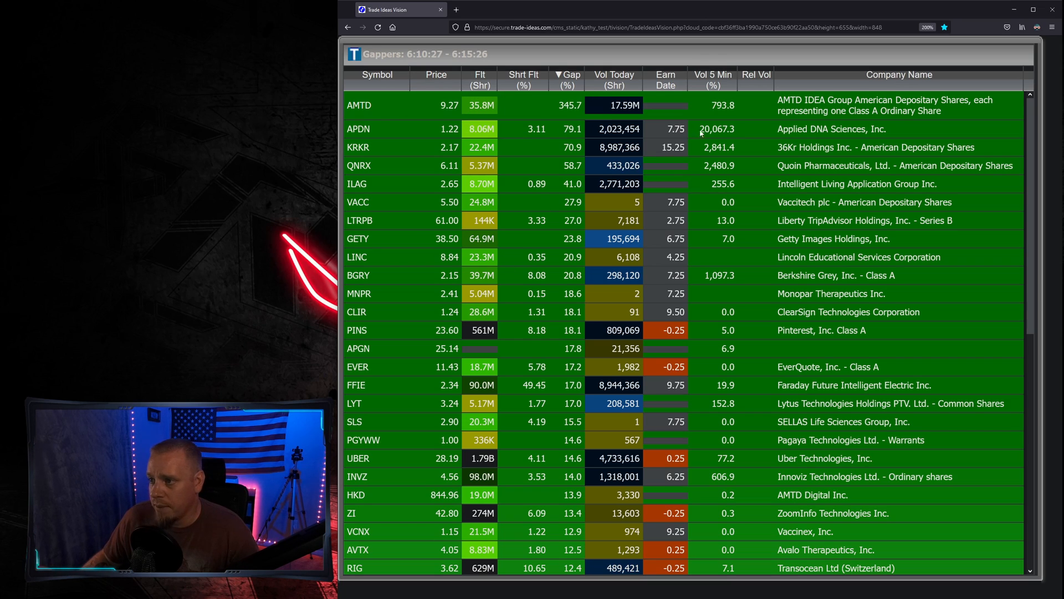
mouse_move(894, 324)
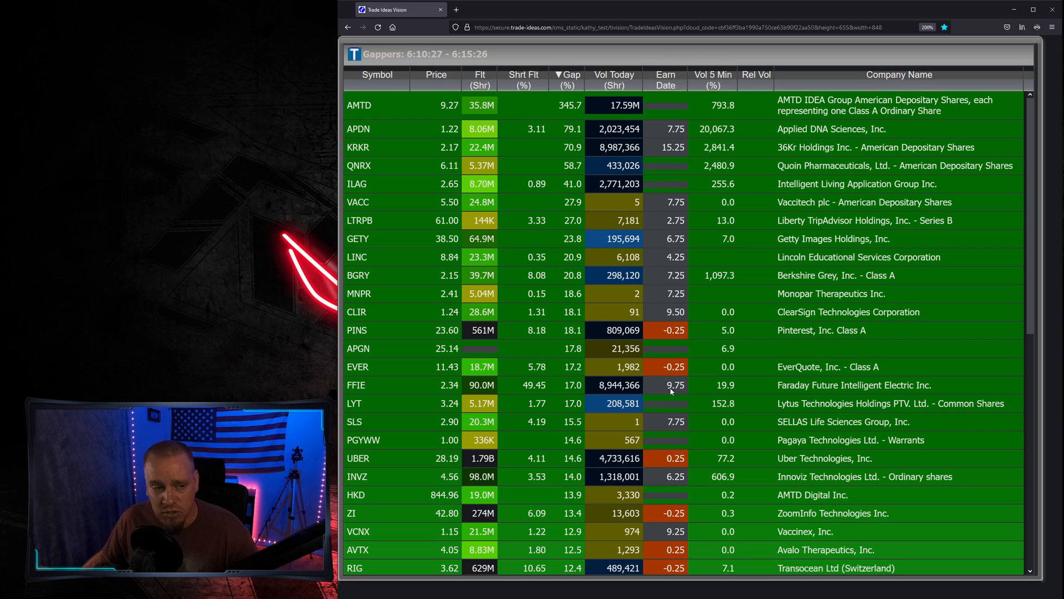
mouse_move(624, 320)
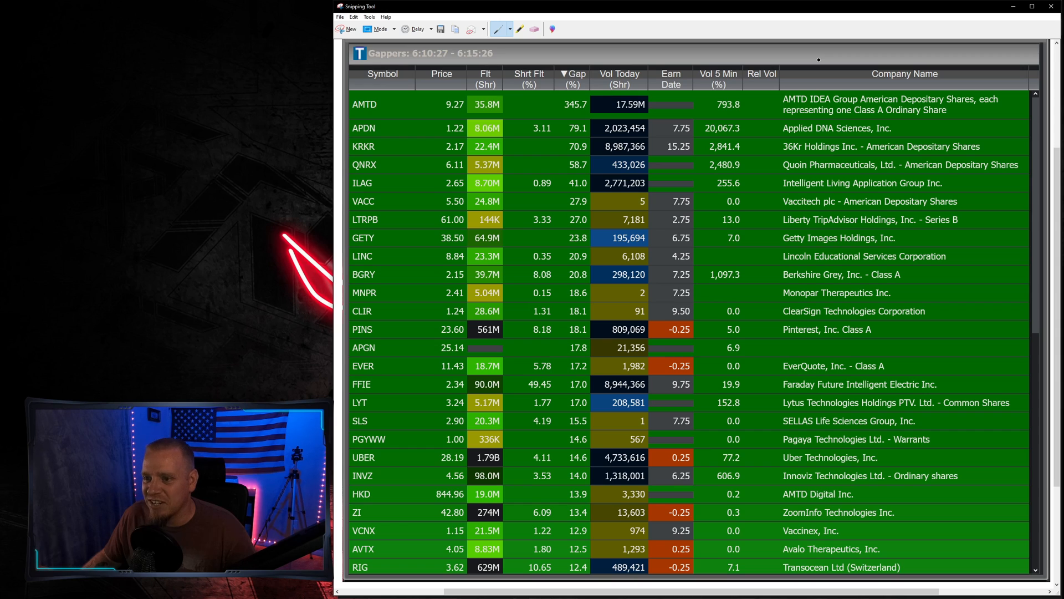
left_click(500, 29)
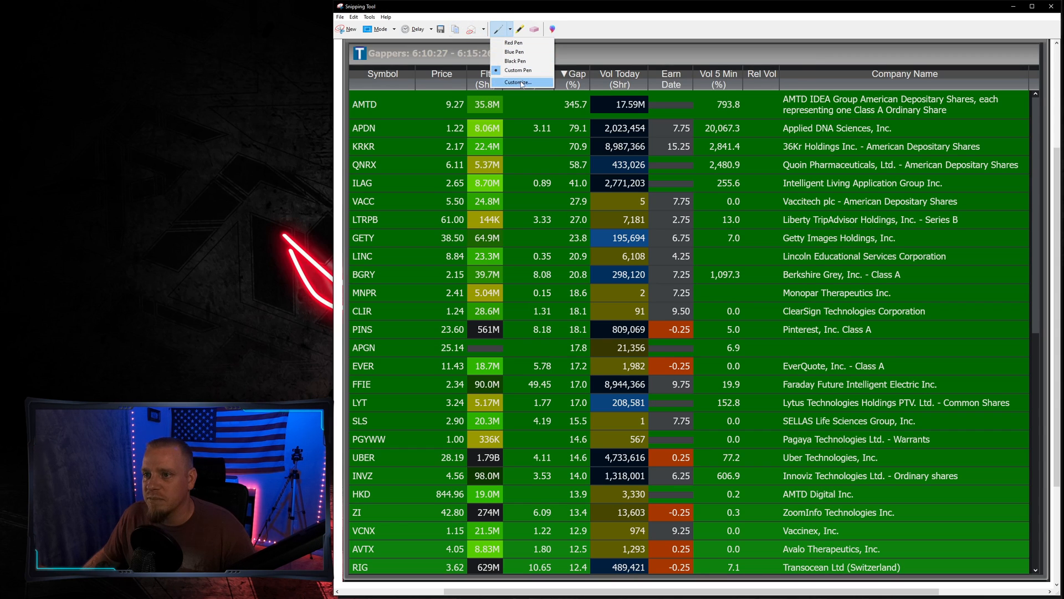
left_click(523, 82)
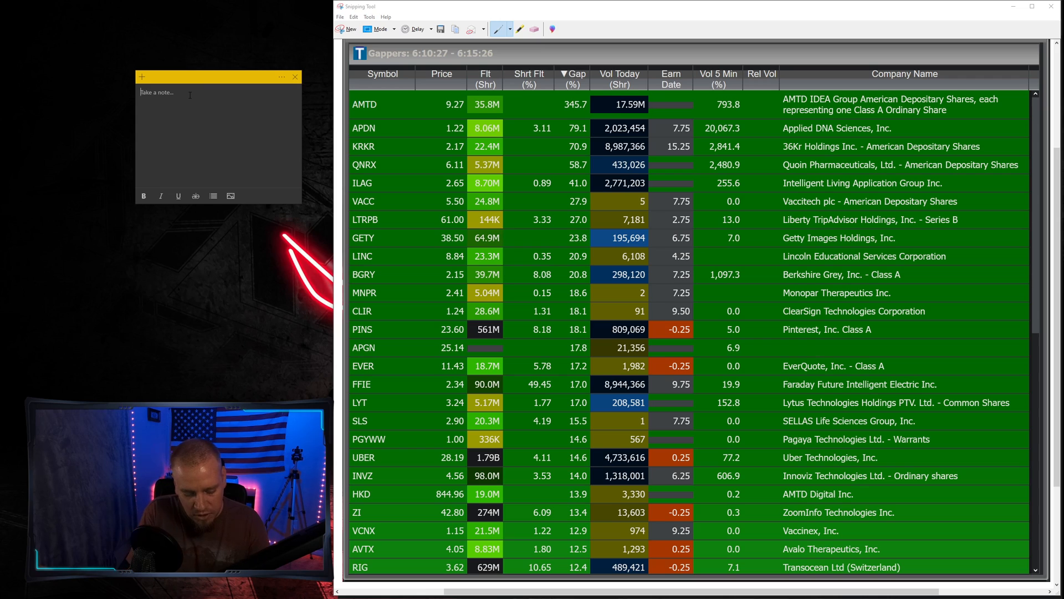
Type 'Must have 200k shares traded by 9am EST' and 'Must be over 5$' in the sticky note.
type("Must have 200k s")
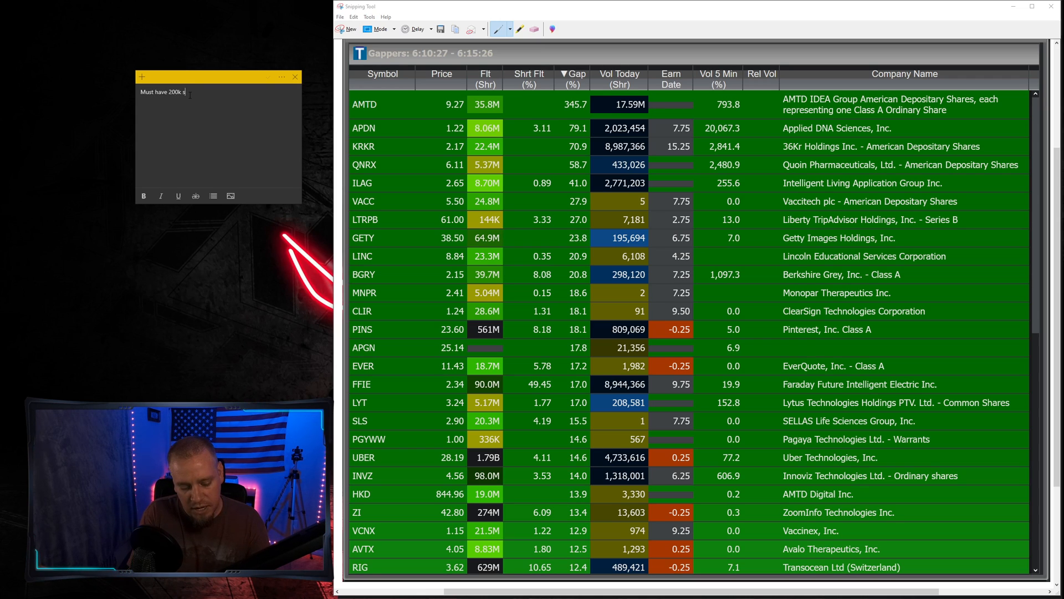
type("hares traded by 9am")
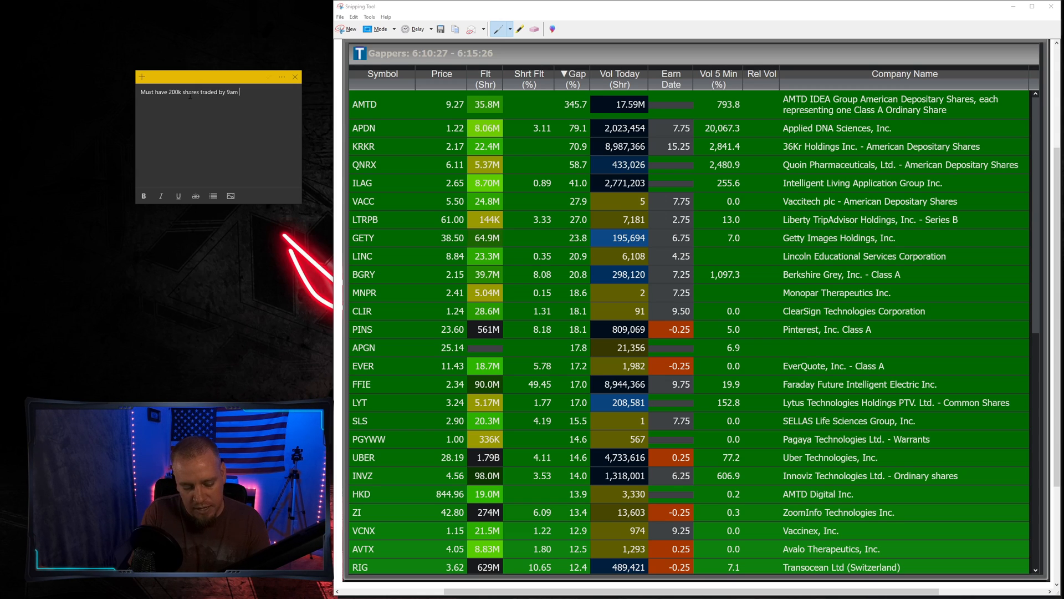
type("EST")
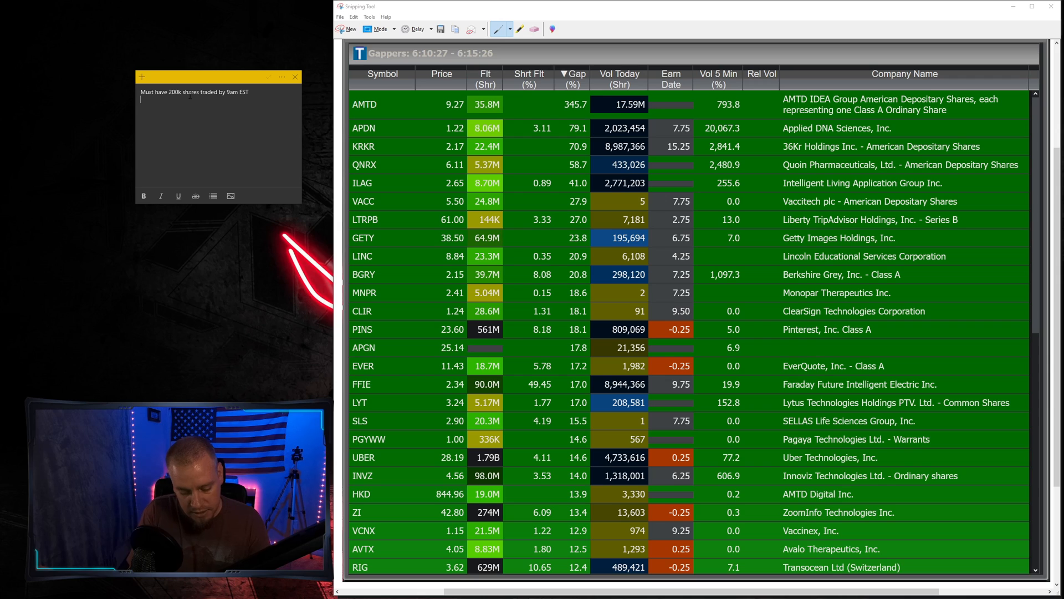
type("Must be over")
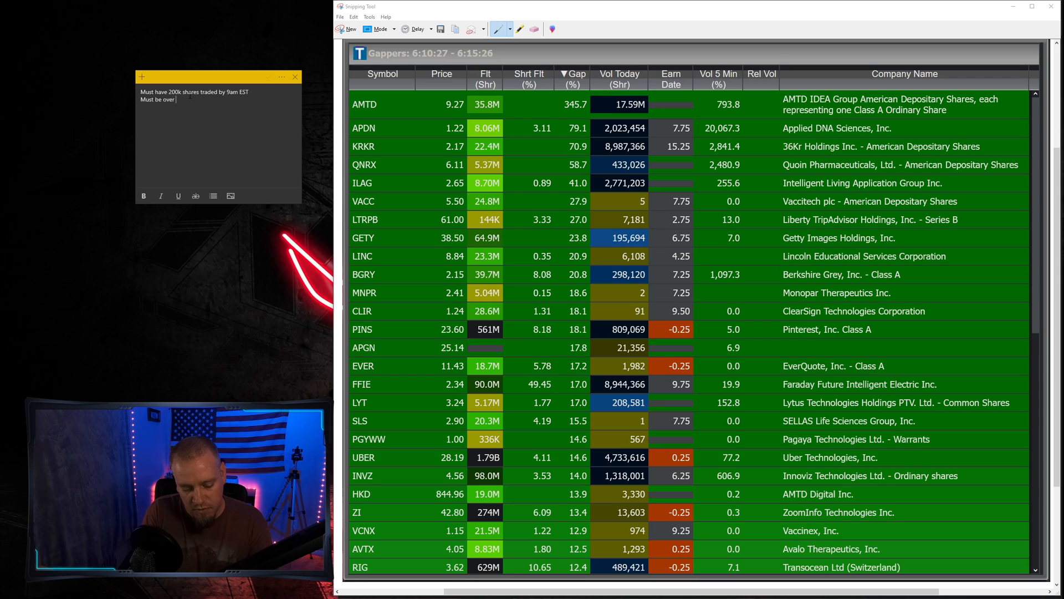
type("5$")
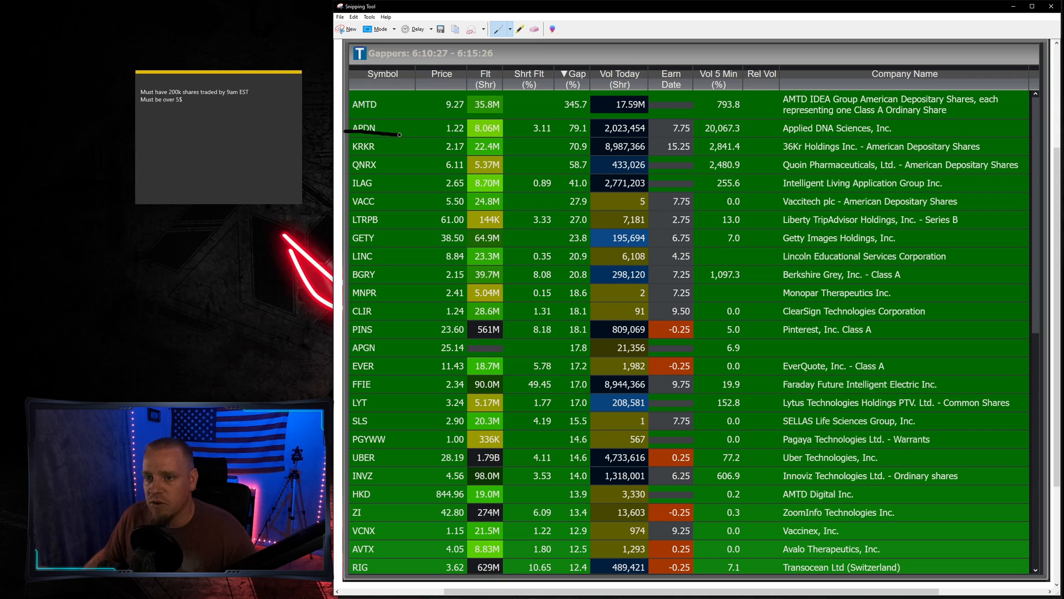
Draw a pen stroke through the APDN row on the captured scanner image.
left_click_drag(401, 124, 922, 124)
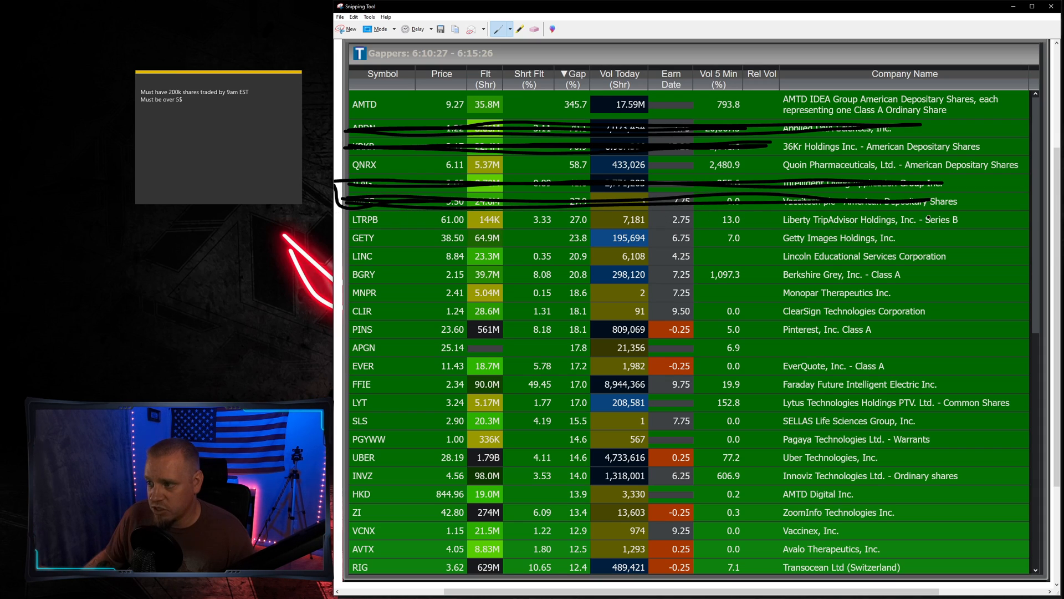
Strike through another ticker row that fails the trading rules.
left_click_drag(516, 220, 970, 218)
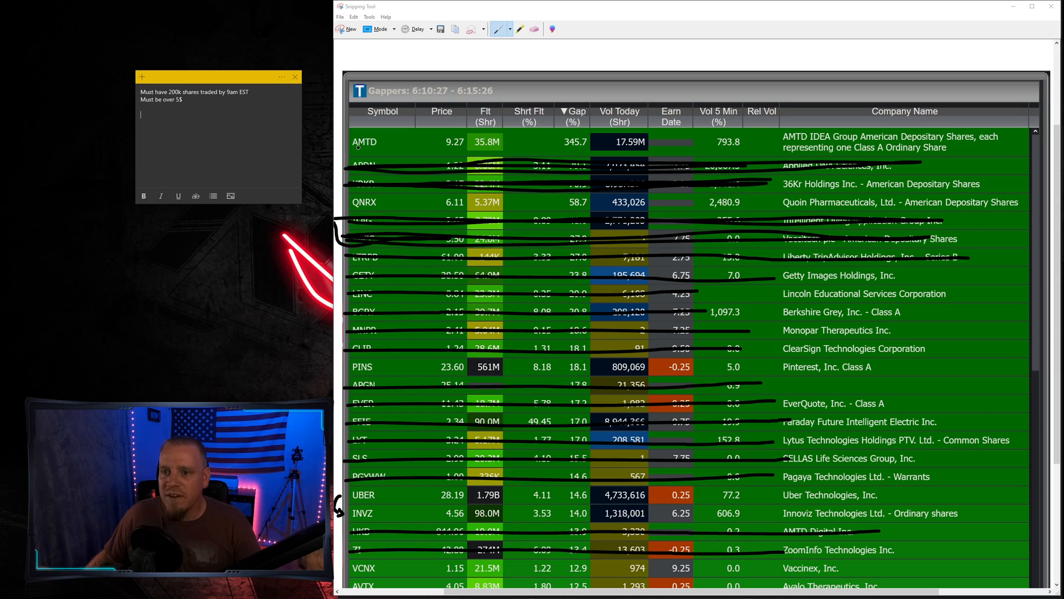
Type the tickers AMTD, QNRX, PINS, UBER and INVZ on separate lines under the rules.
type("A")
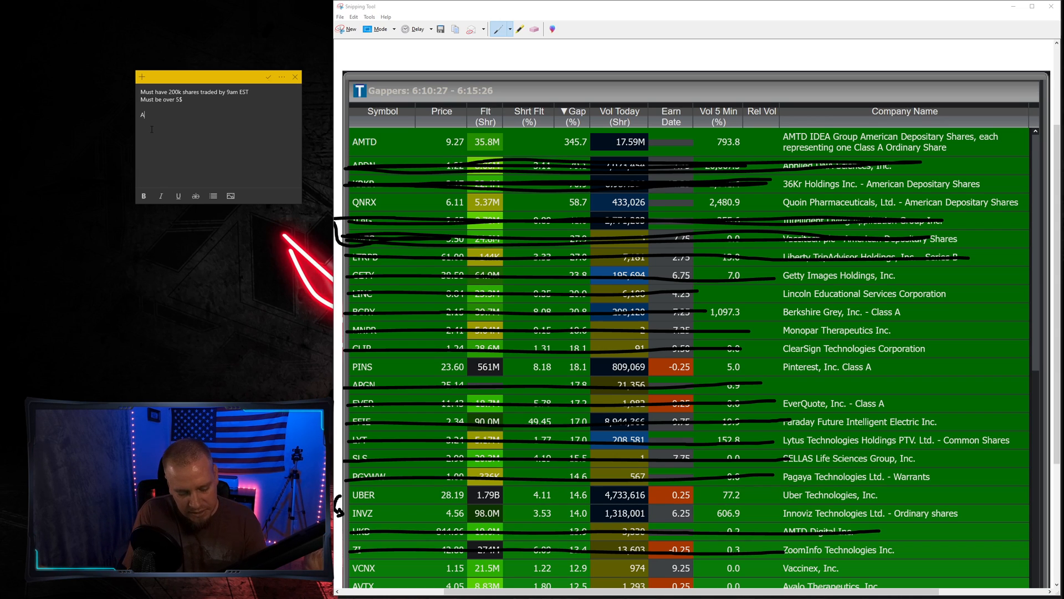
type("MTD")
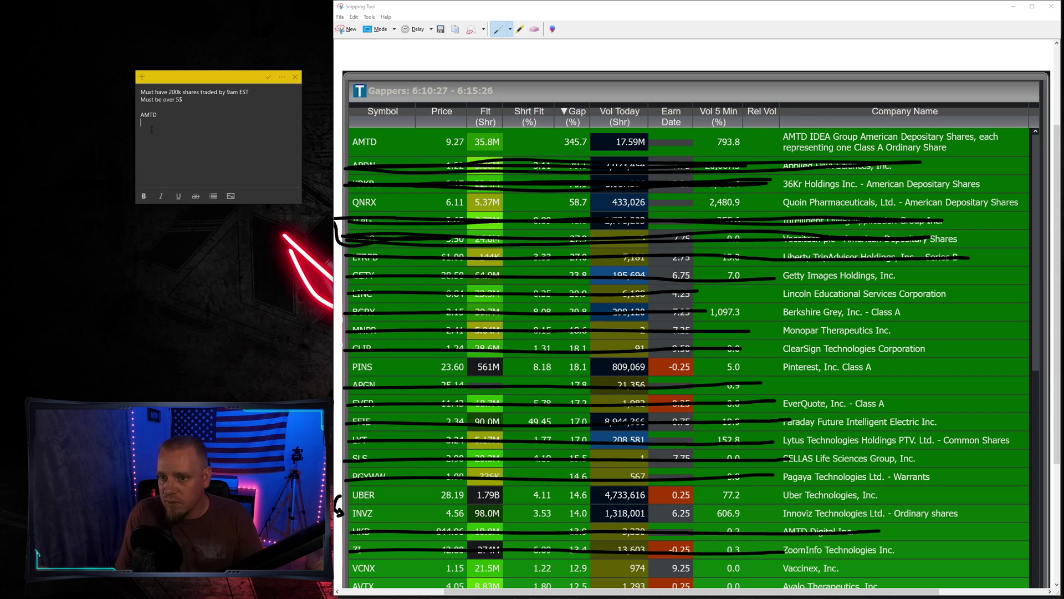
type("QNRX")
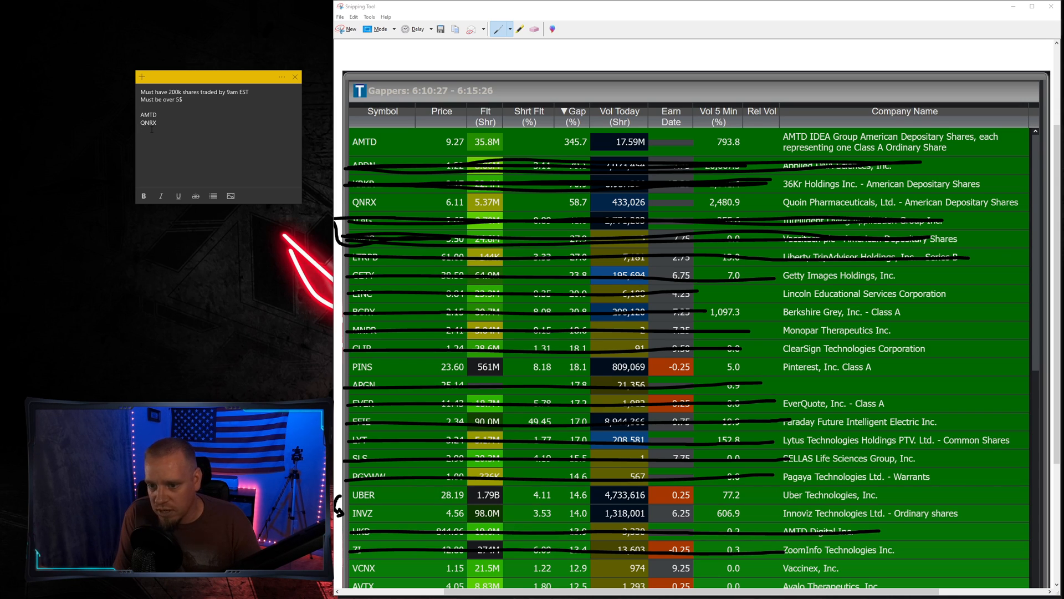
type("PINS")
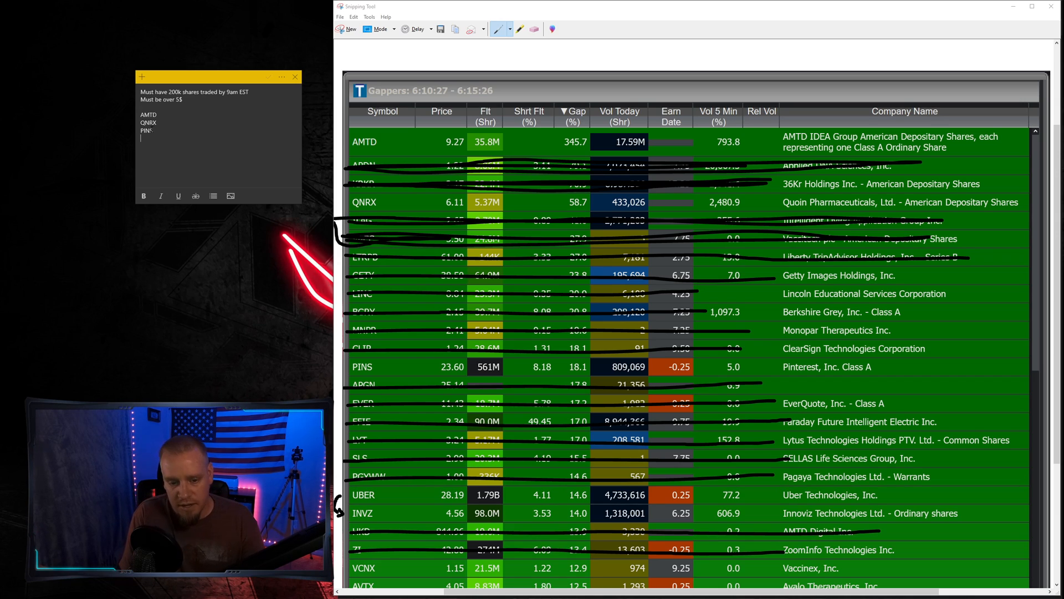
type("UBER")
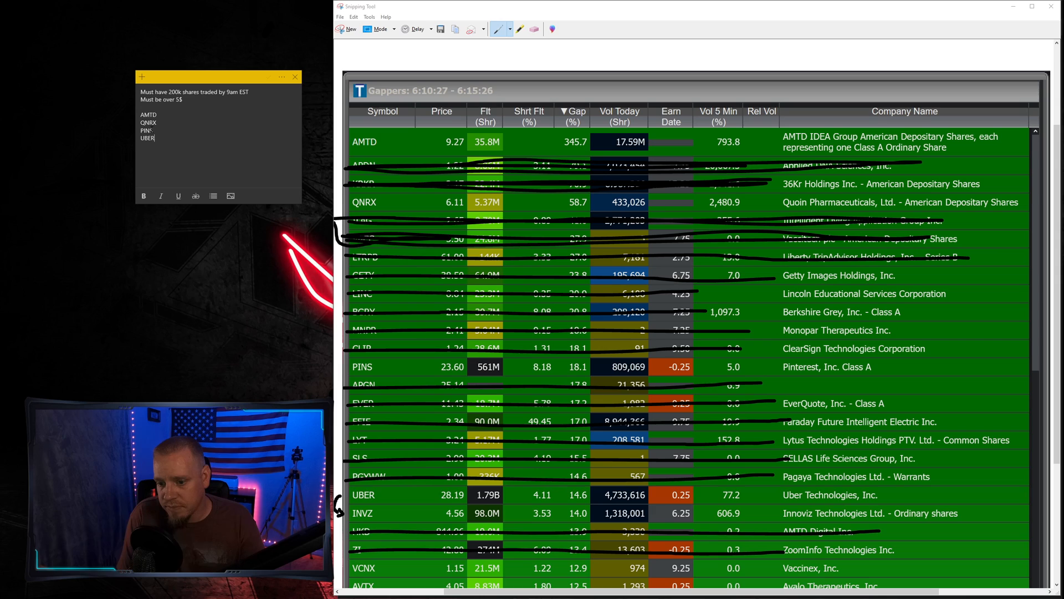
type("INVZ")
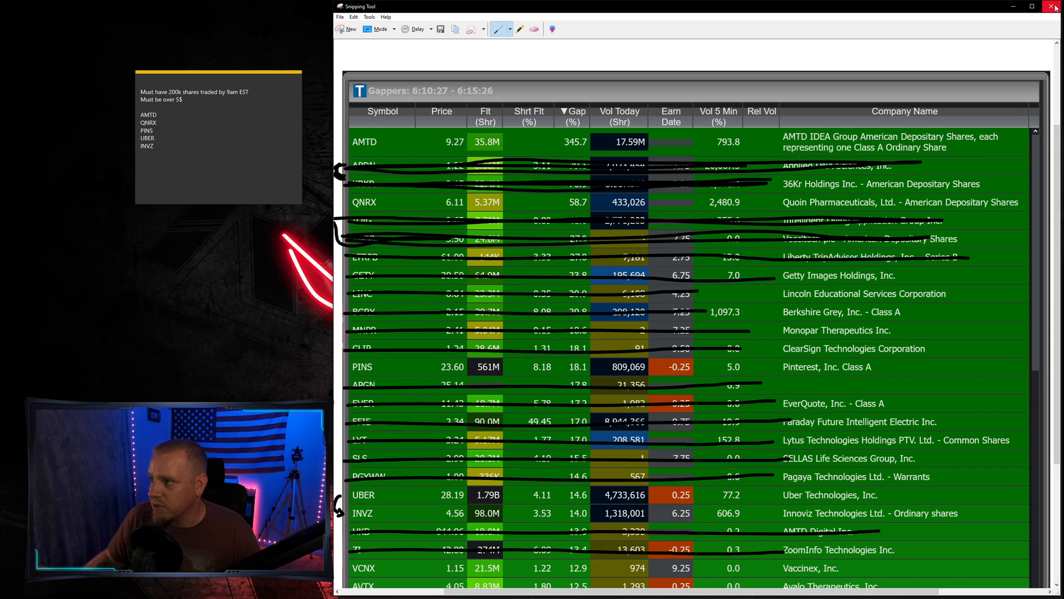
Close the marked-up Gappers capture in Snipping Tool to bring up the Save As dialog.
left_click(439, 28)
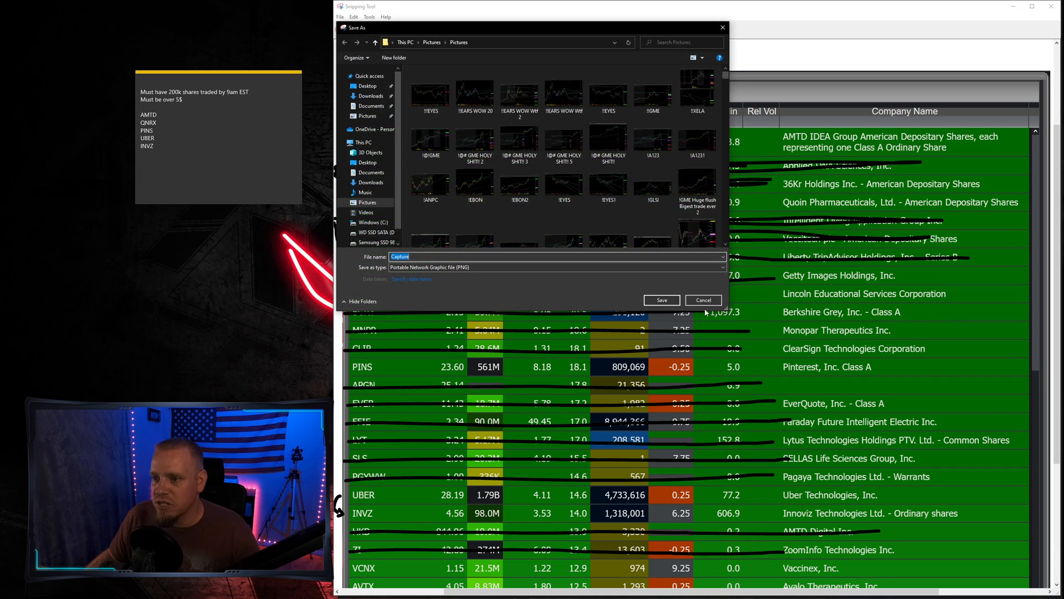
Discard the capture without saving and select QNRX in the sticky note.
left_click(703, 300)
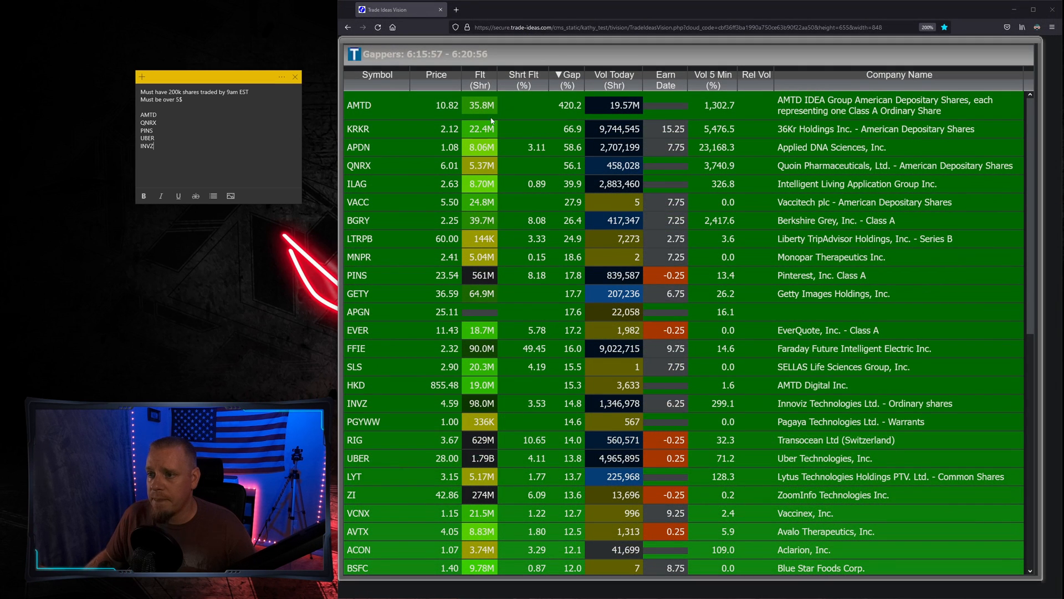
mouse_move(491, 260)
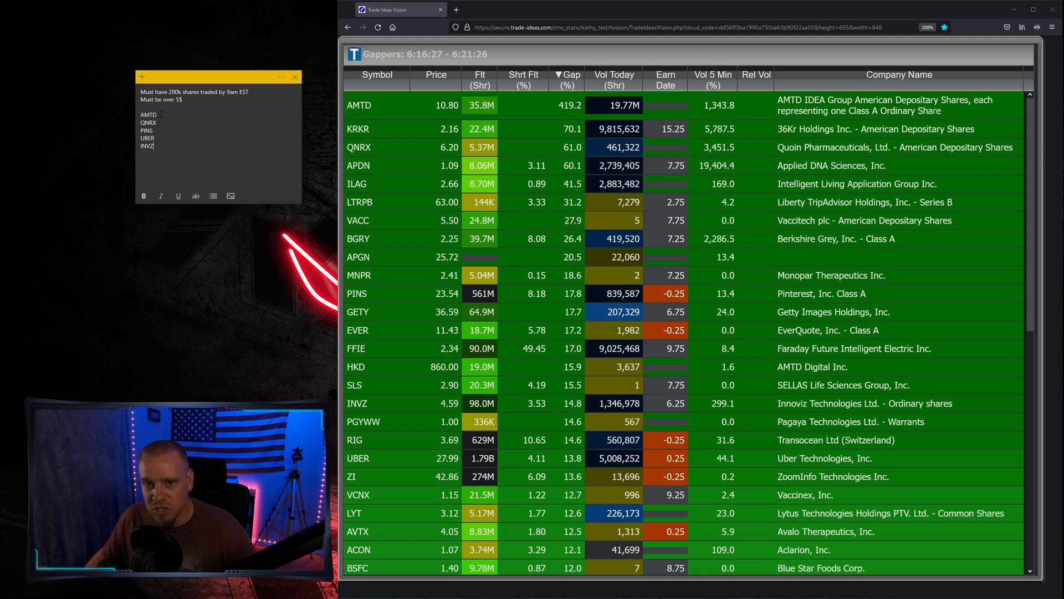
double_click(148, 123)
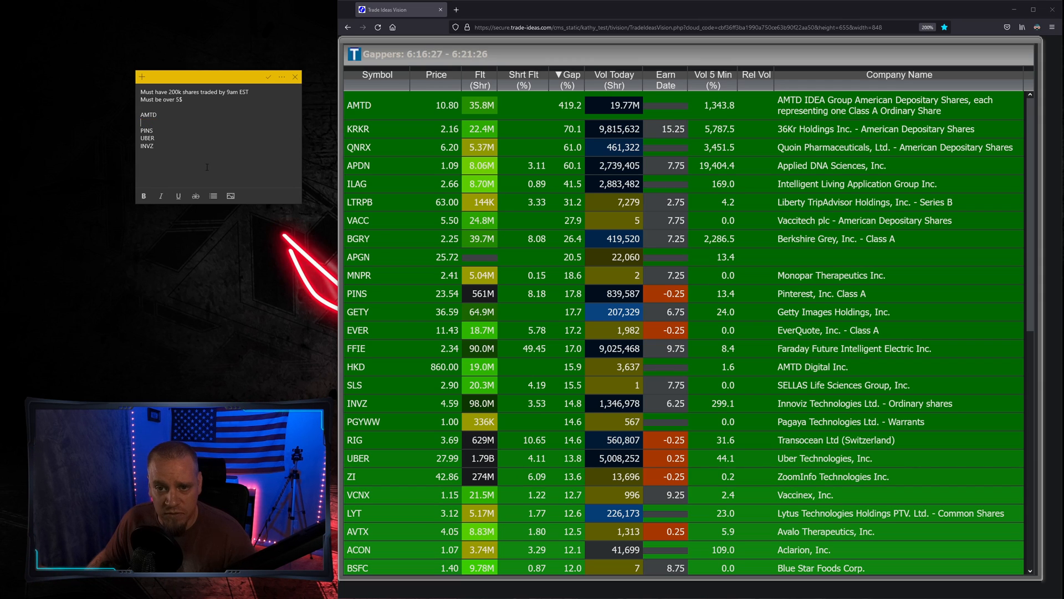
Scroll the note and double-click a watch-list entry to remove QNRX.
scroll("down", 3)
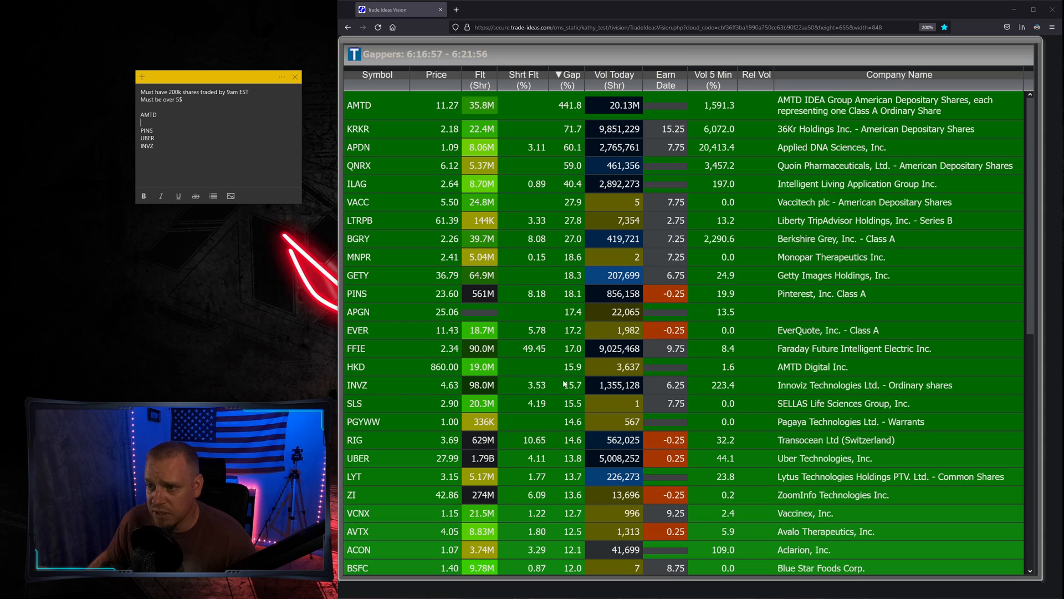
mouse_move(391, 291)
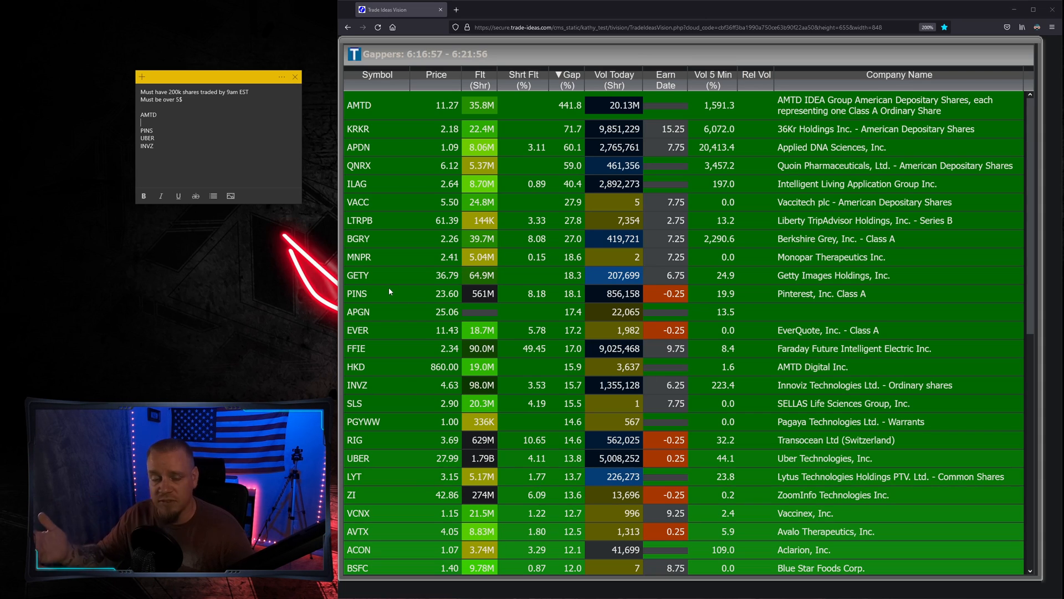
double_click(146, 146)
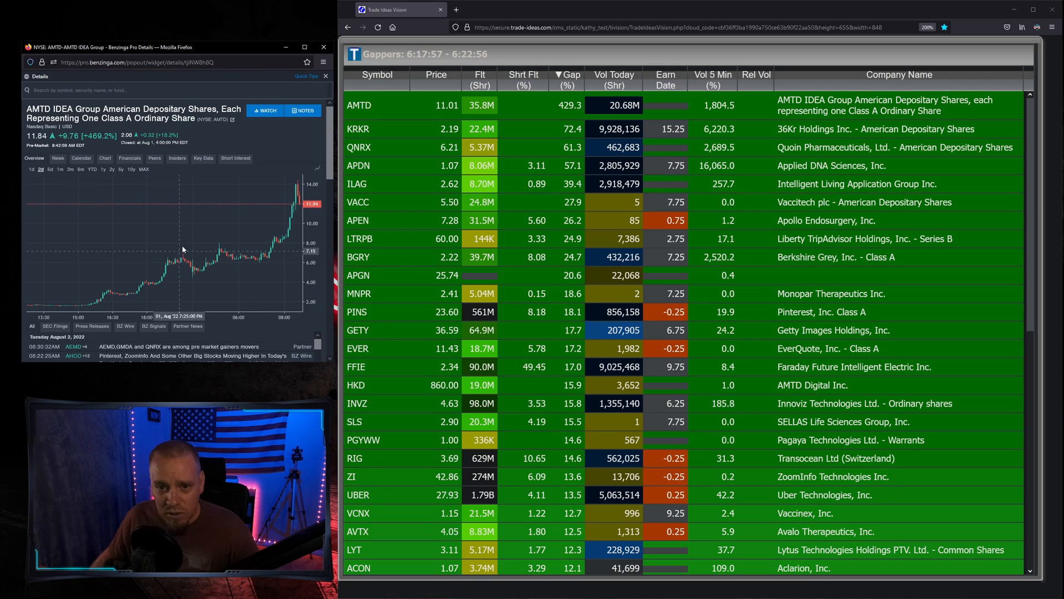
Switch AMTD's Benzinga Pro chart to the 5-day range.
left_click(49, 171)
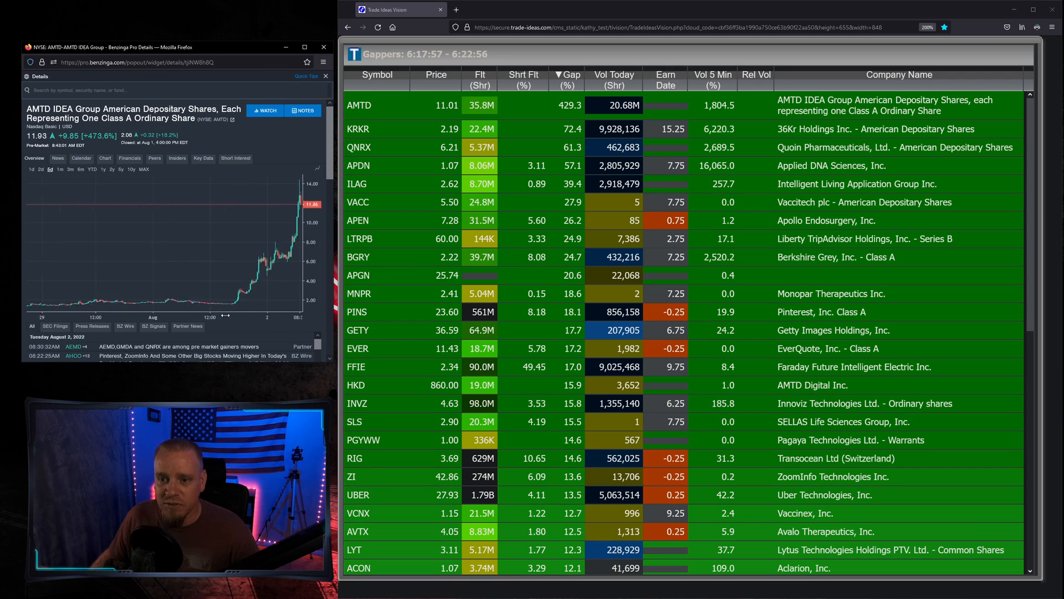
mouse_move(202, 293)
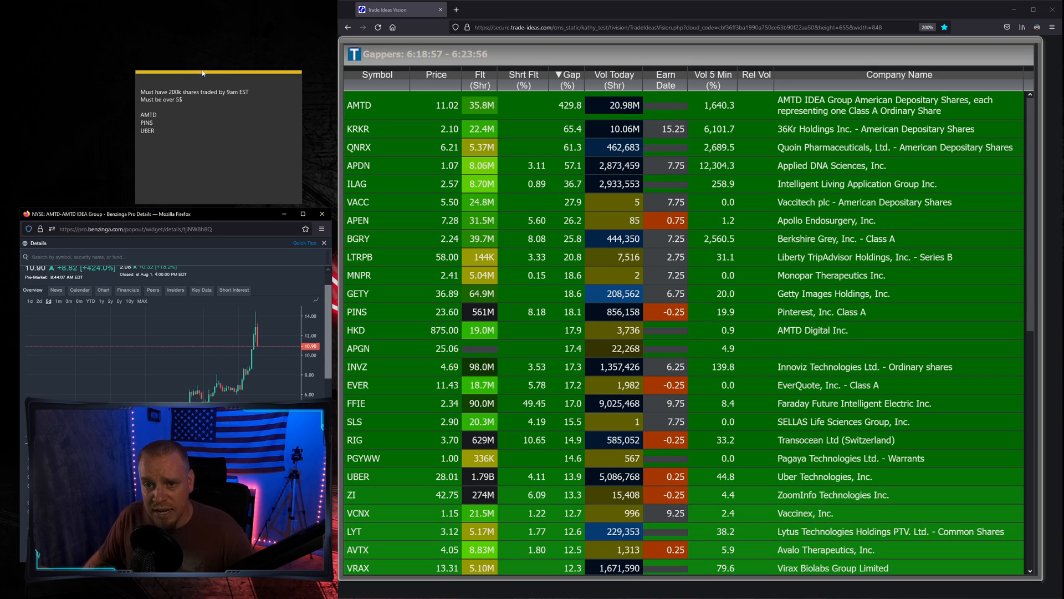
Add KRKR and APDN on new lines below UBER in the sticky note.
left_click(155, 97)
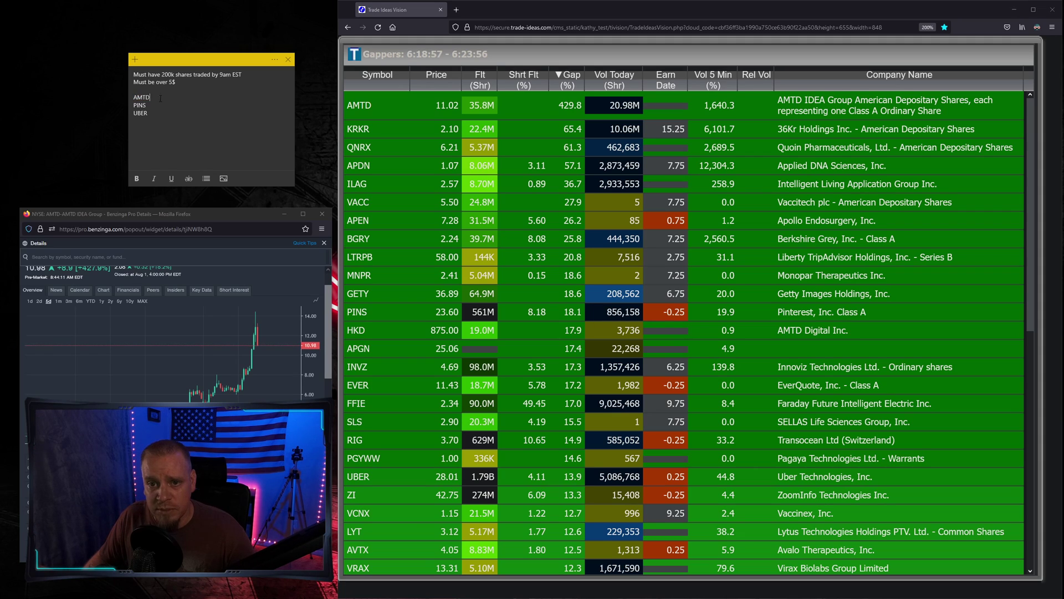
double_click(140, 113)
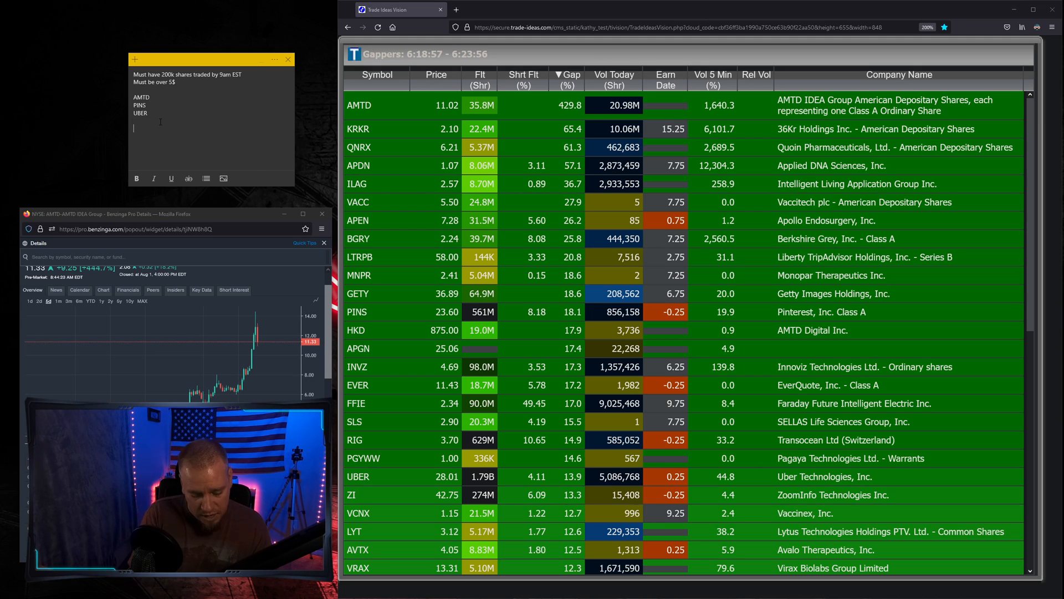
type("KRKR")
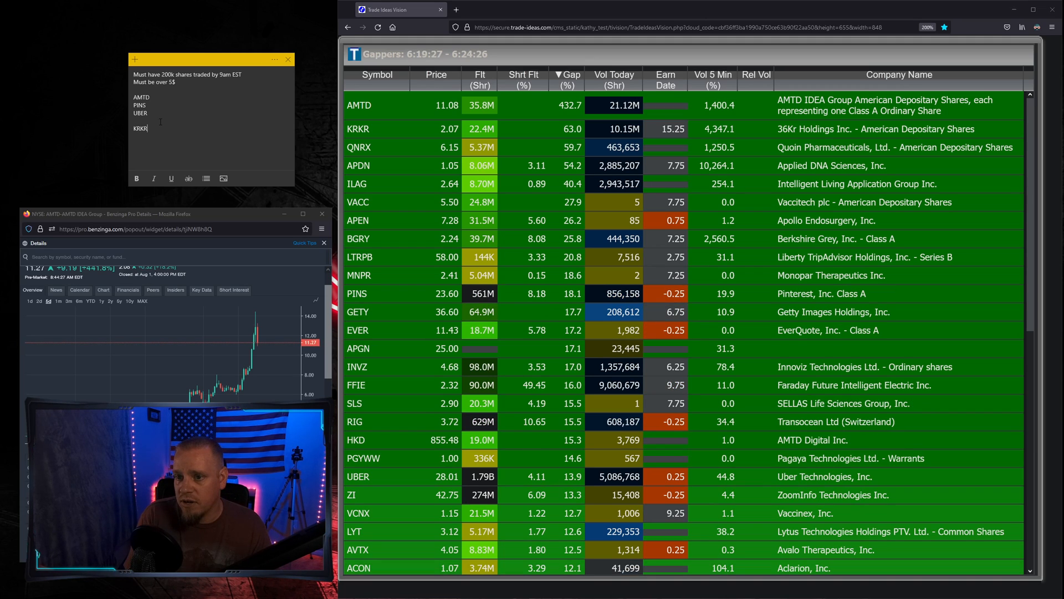
type("APDN")
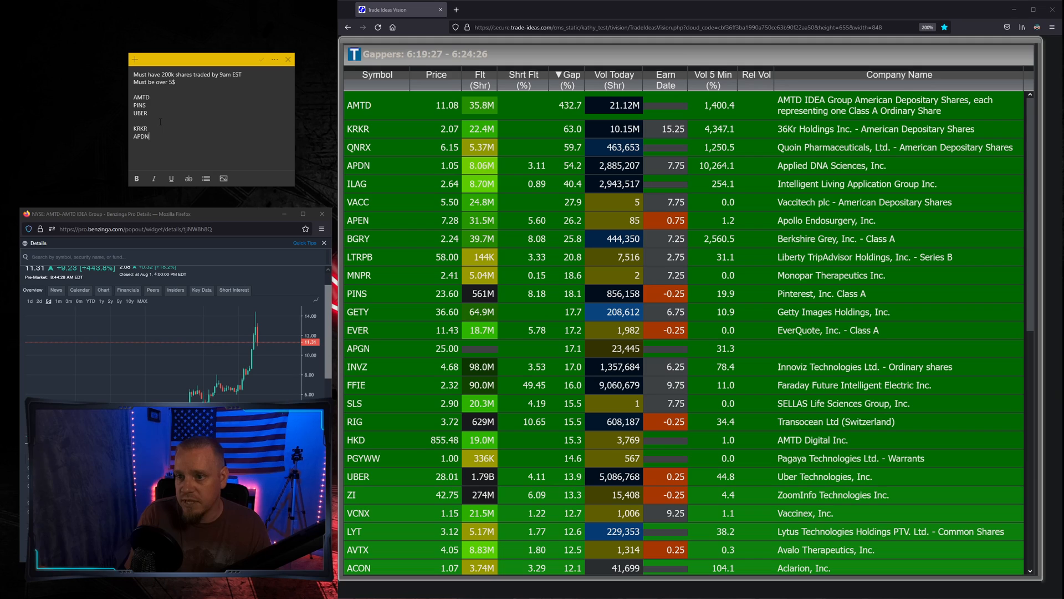